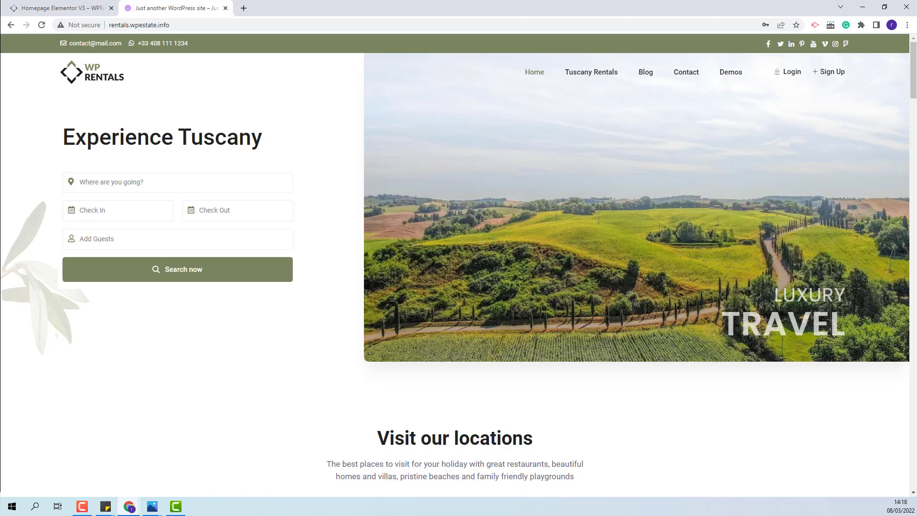
# Show My Reservations in the guest dashboard with the two Modern Boutique House bookings
pyautogui.click(791, 71)
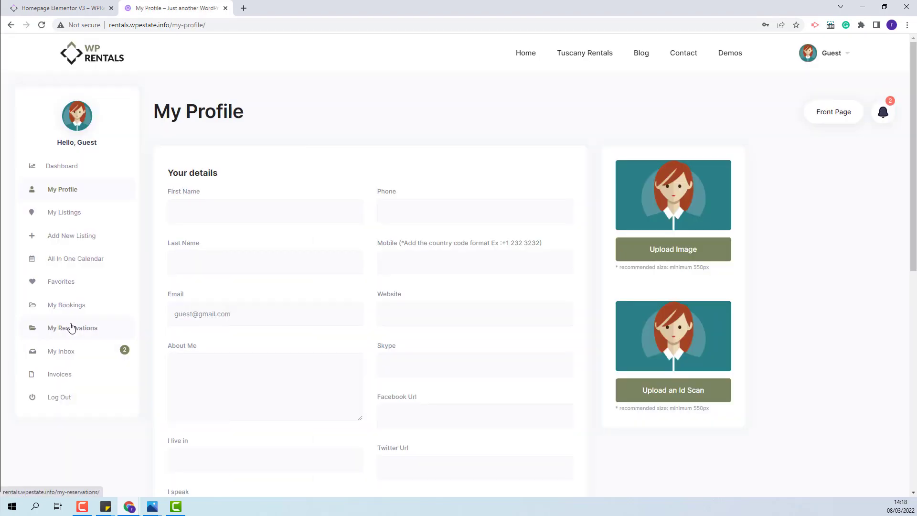
pyautogui.click(72, 328)
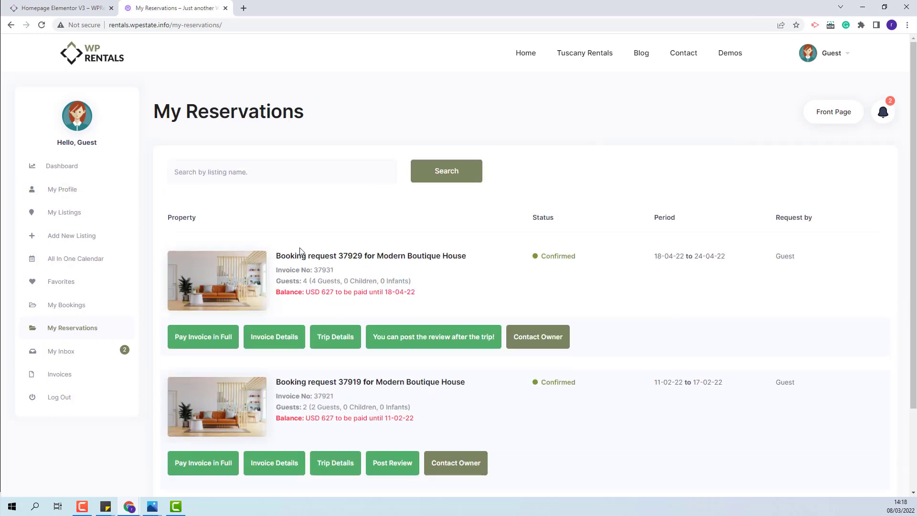
pyautogui.moveTo(335, 336)
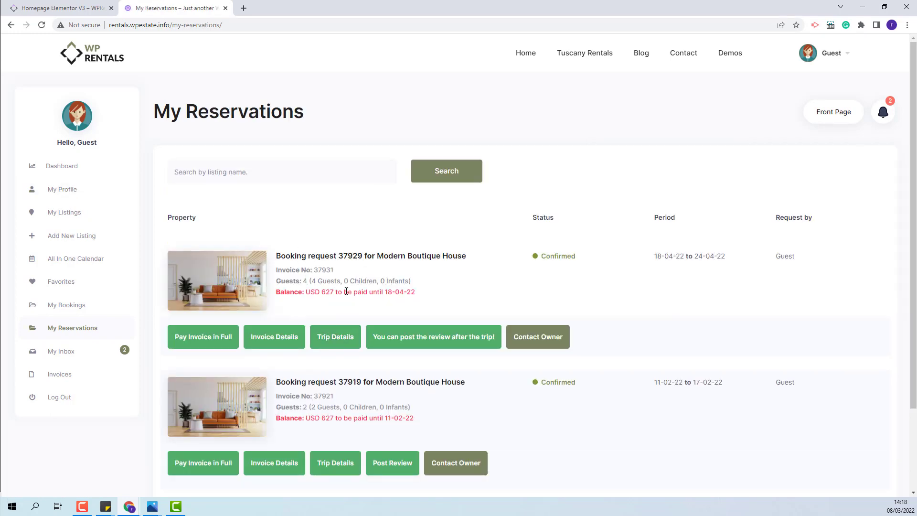
pyautogui.scroll(-3)
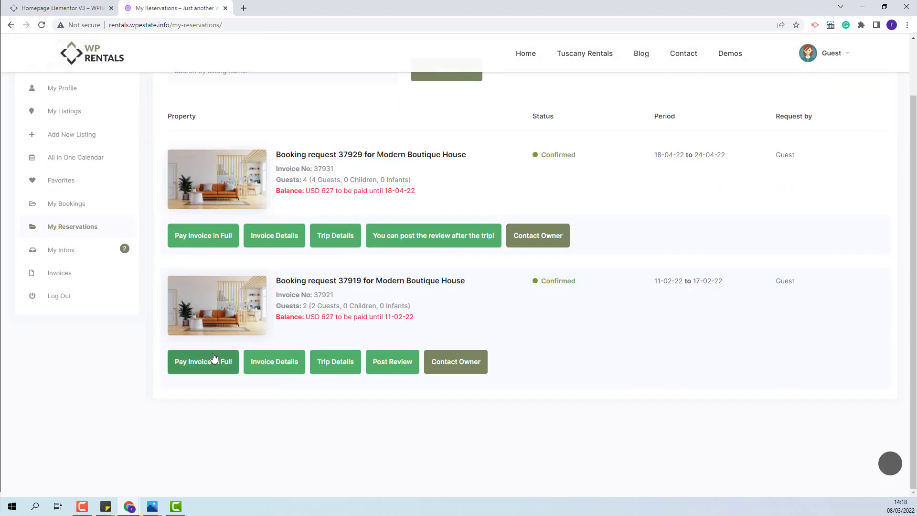
pyautogui.moveTo(225, 169)
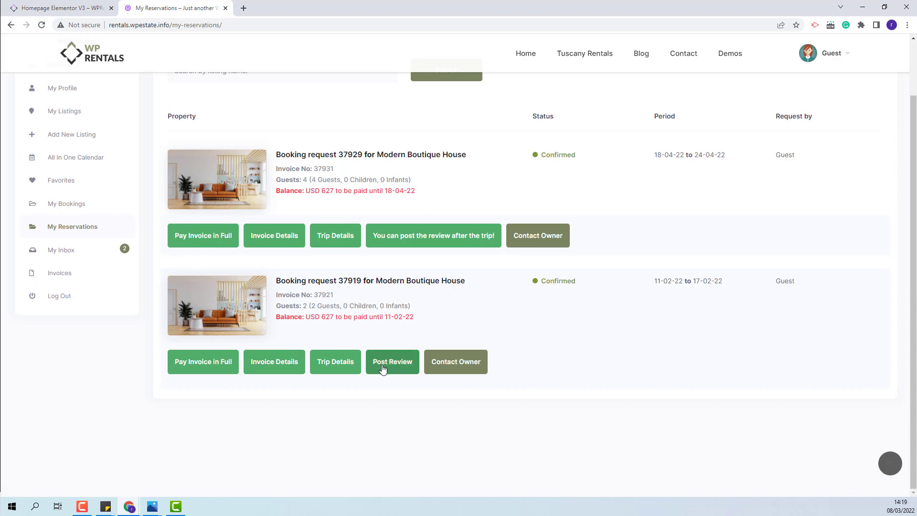
pyautogui.moveTo(385, 368)
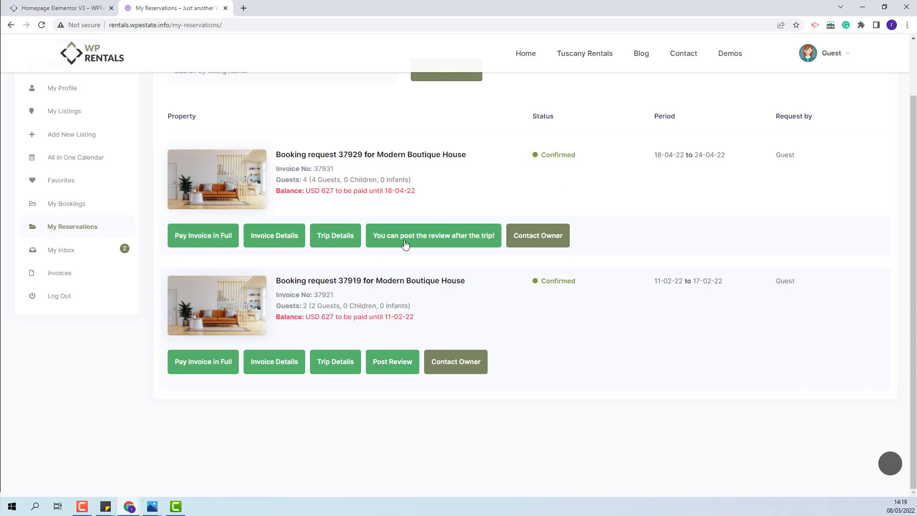
pyautogui.moveTo(386, 240)
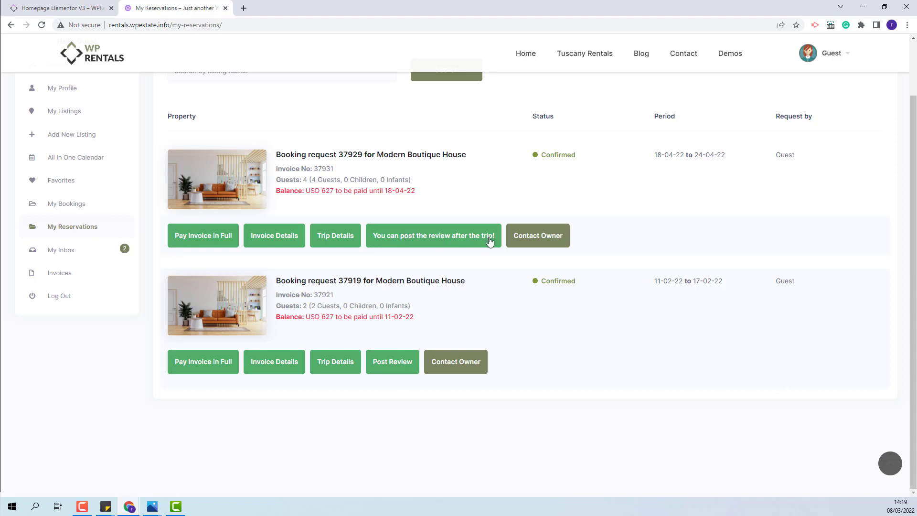
pyautogui.moveTo(390, 242)
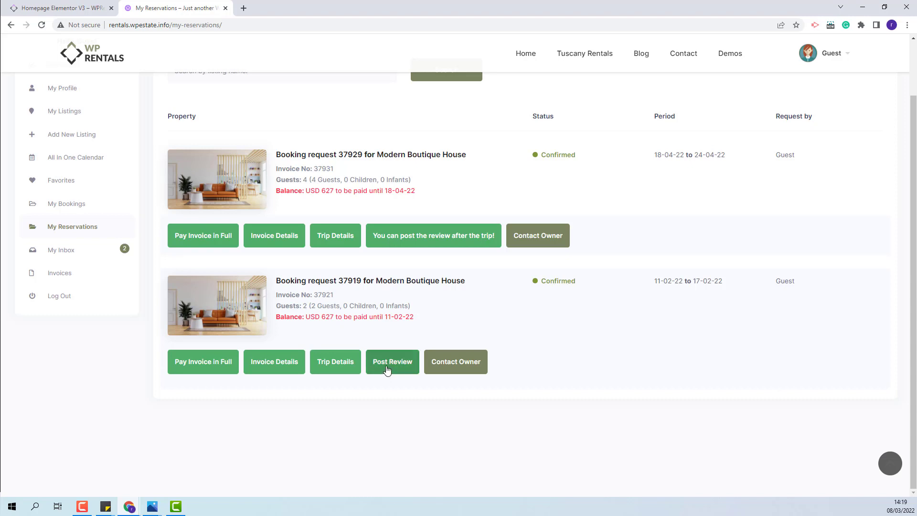
# Start a review for booking 37919 and rate Accuracy, Communication and the other categories five stars
pyautogui.click(392, 361)
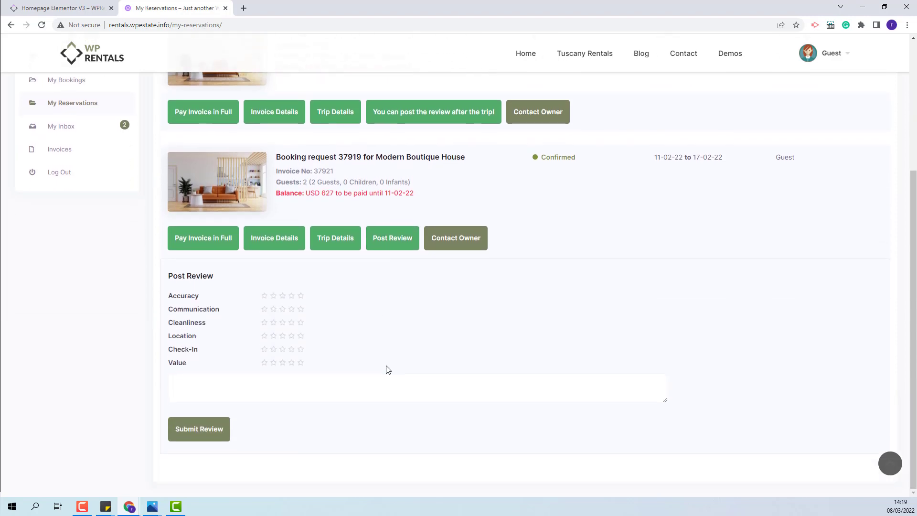
pyautogui.click(282, 295)
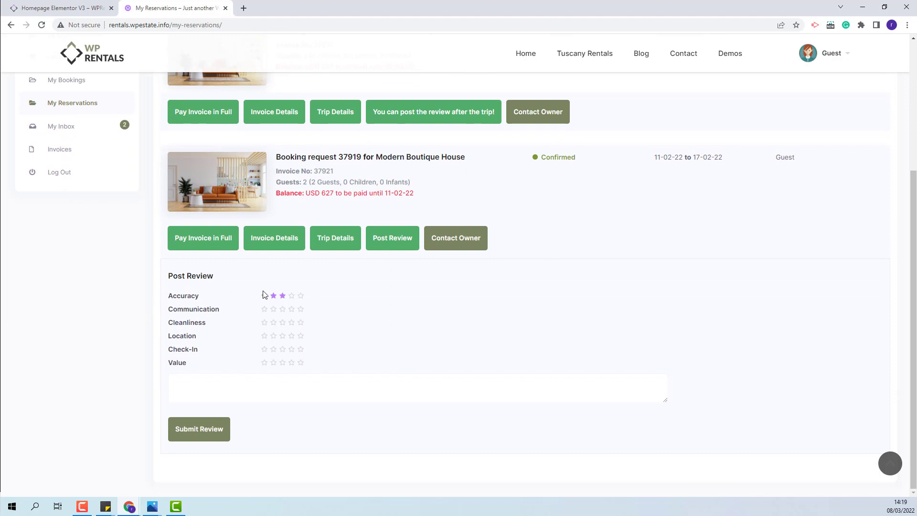
pyautogui.click(300, 296)
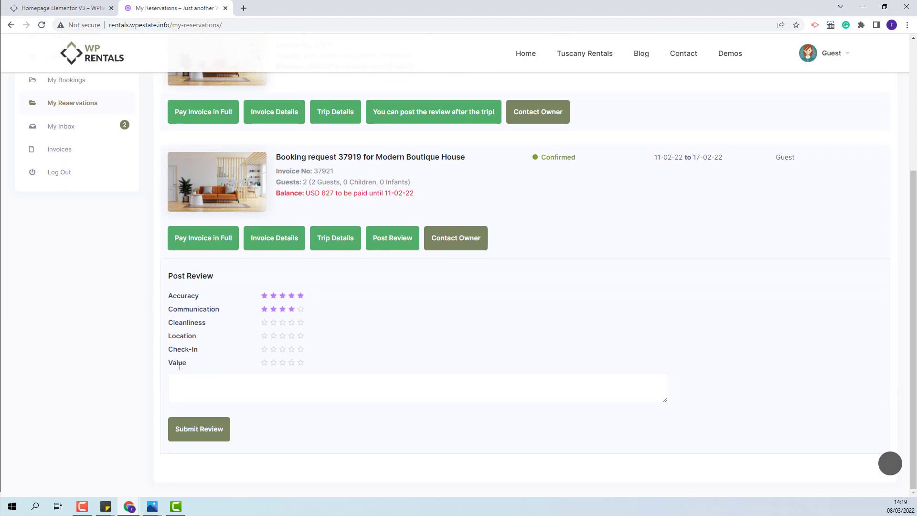
pyautogui.click(300, 362)
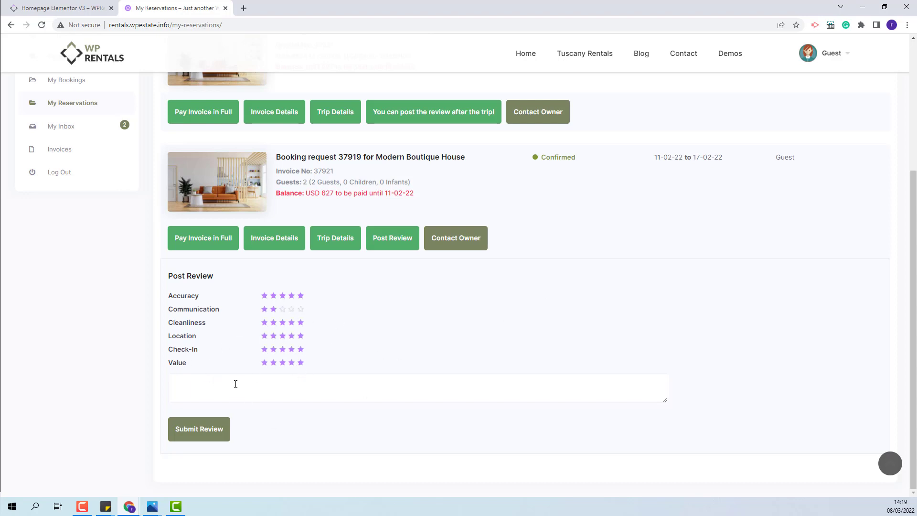
# Submit the review comment 'Very clean and nice apartment close to everything you need – shops, restaurants, buses'
pyautogui.click(415, 387)
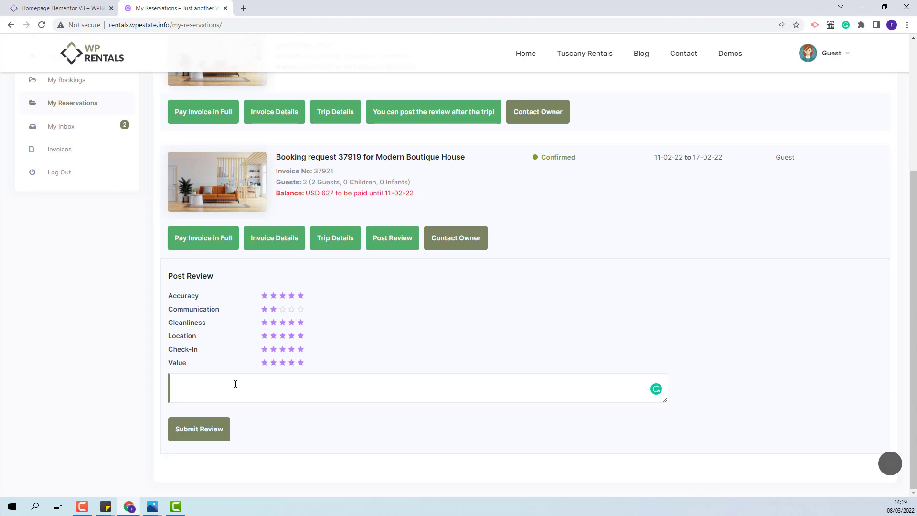
pyautogui.click(301, 309)
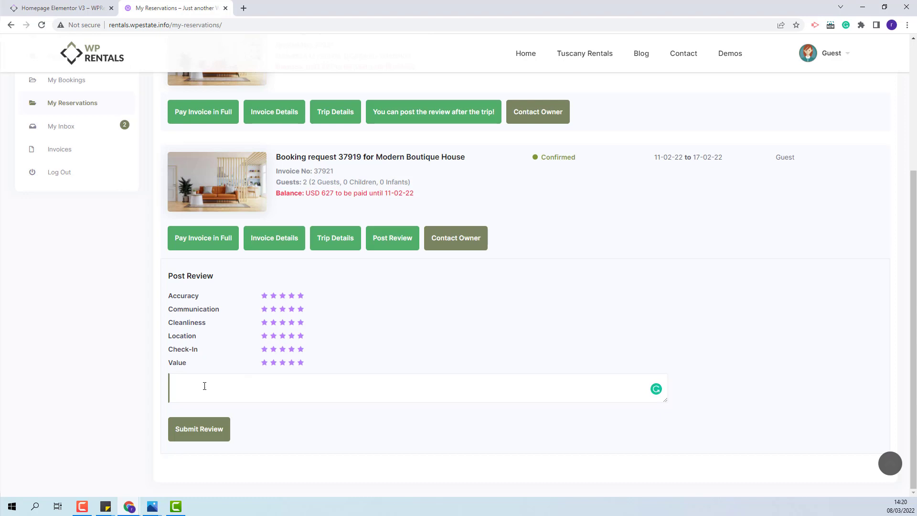
pyautogui.write('Very clean and nice apartment close to everything you need – shops, restaurants, buses and subway. Jacqui was really welcoming and sweet and made sure we got settled. She also brought us fresh fruit, water, te and coffee complimentary which was really nice.')
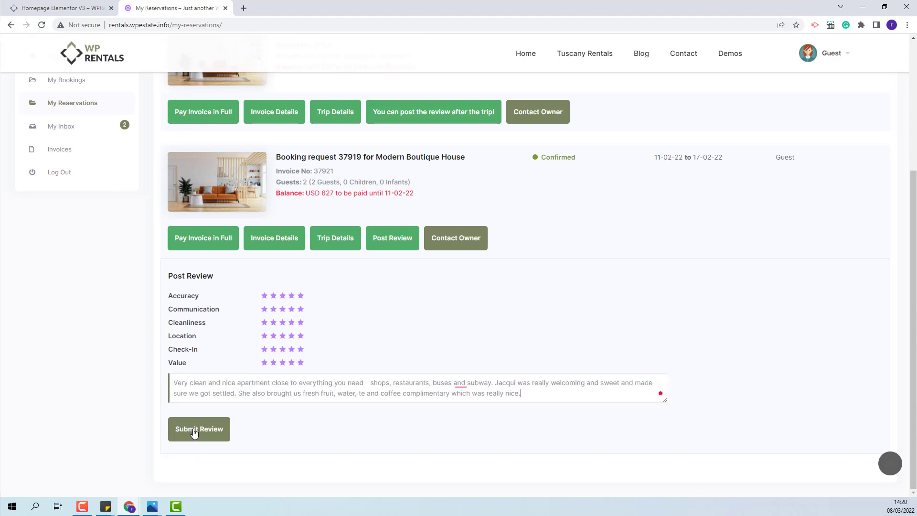
pyautogui.click(199, 429)
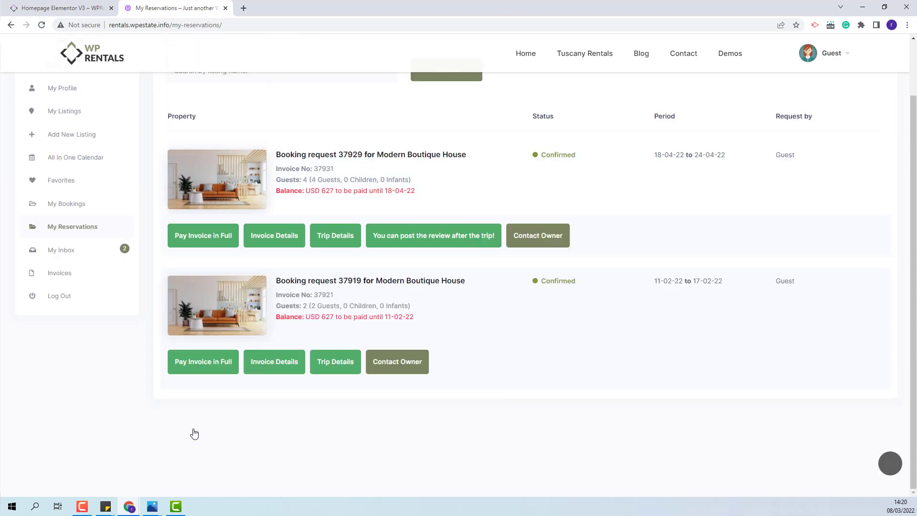
pyautogui.moveTo(158, 370)
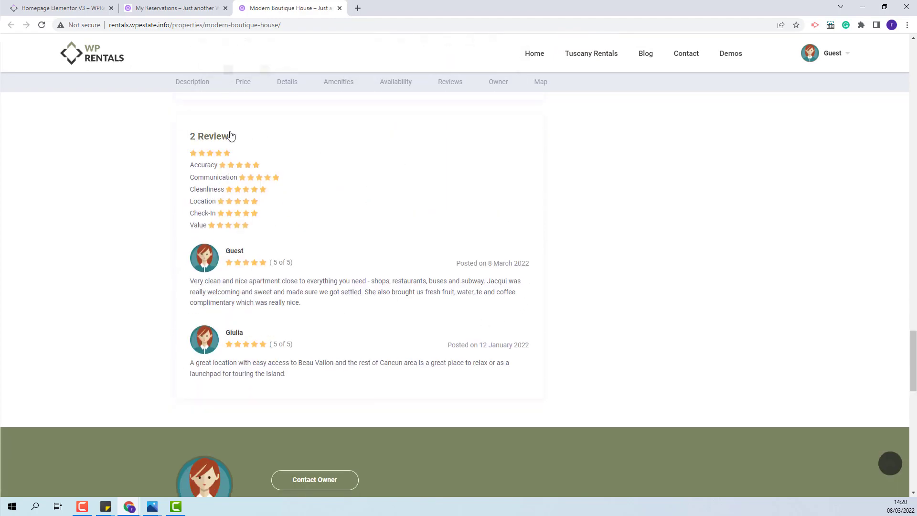
pyautogui.moveTo(435, 263)
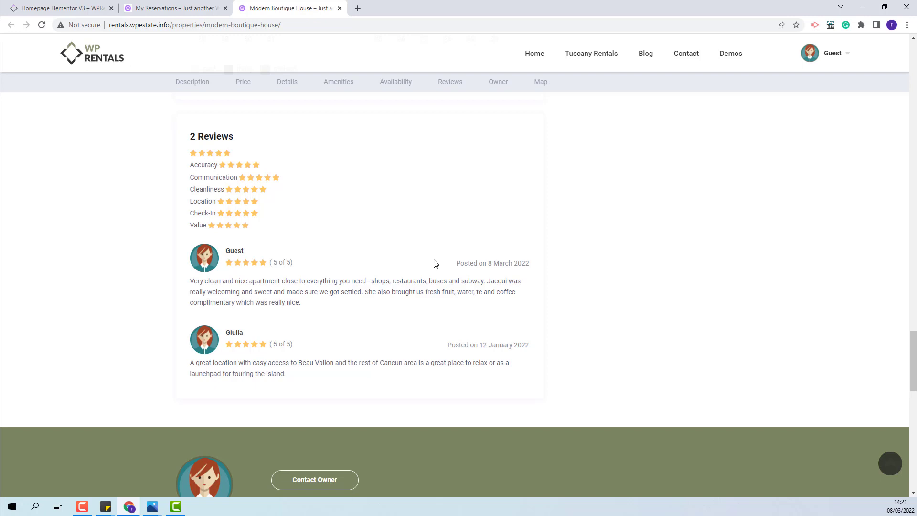
# Bring up the Guest avatar account menu on the listing page
pyautogui.click(831, 53)
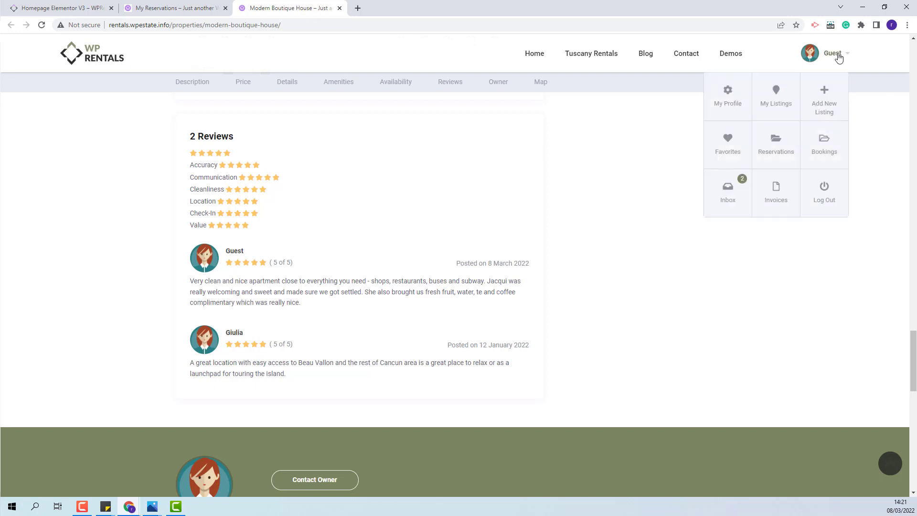
pyautogui.moveTo(858, 221)
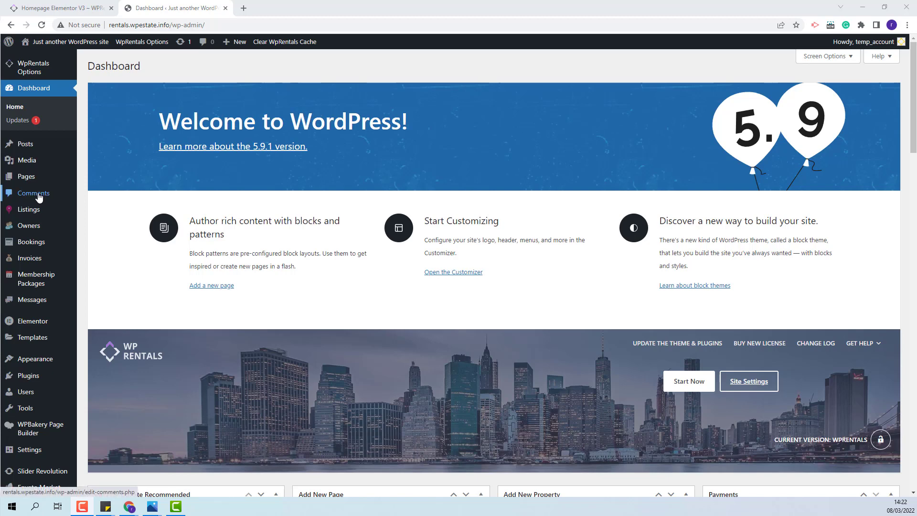
# Show the site comments list with the Guest's five-star Modern Boutique House review
pyautogui.click(34, 193)
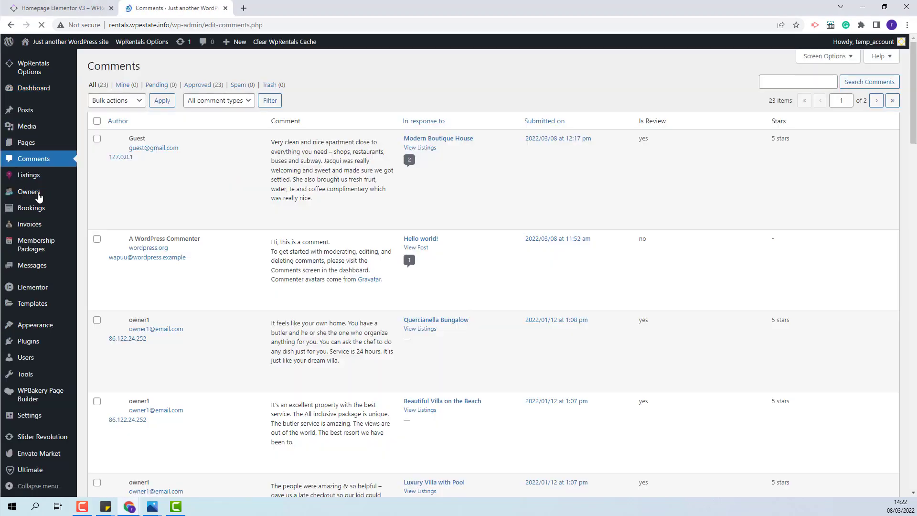
pyautogui.click(137, 138)
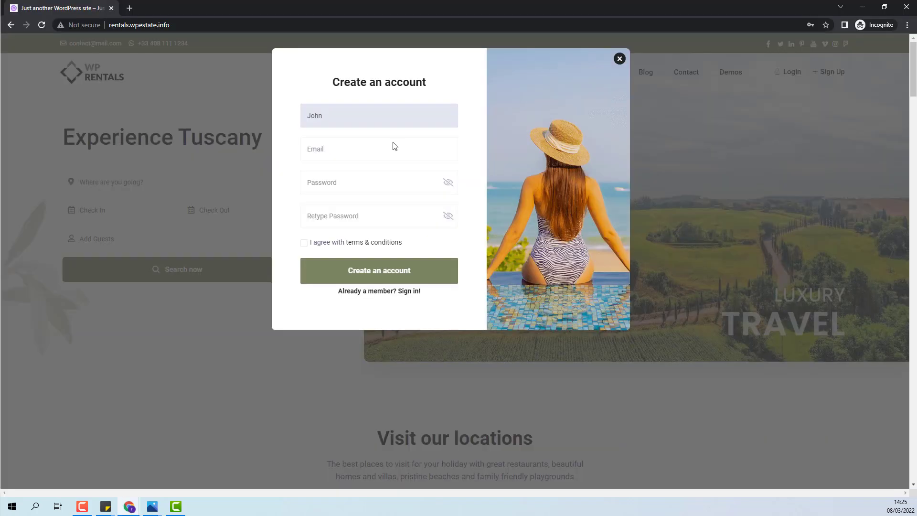
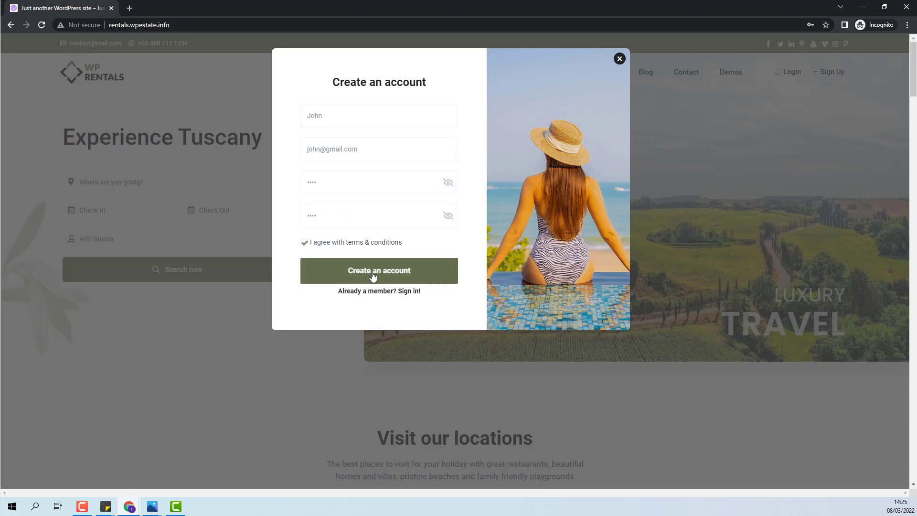
pyautogui.click(378, 270)
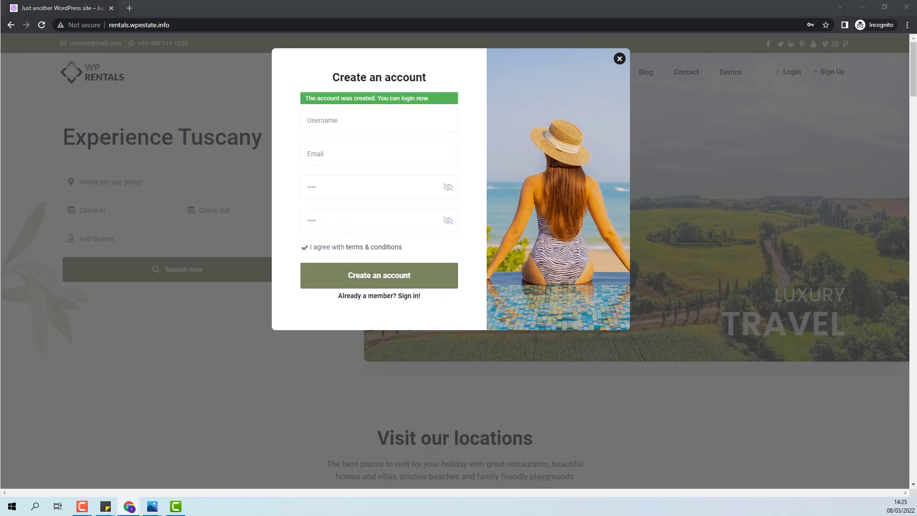
pyautogui.click(379, 295)
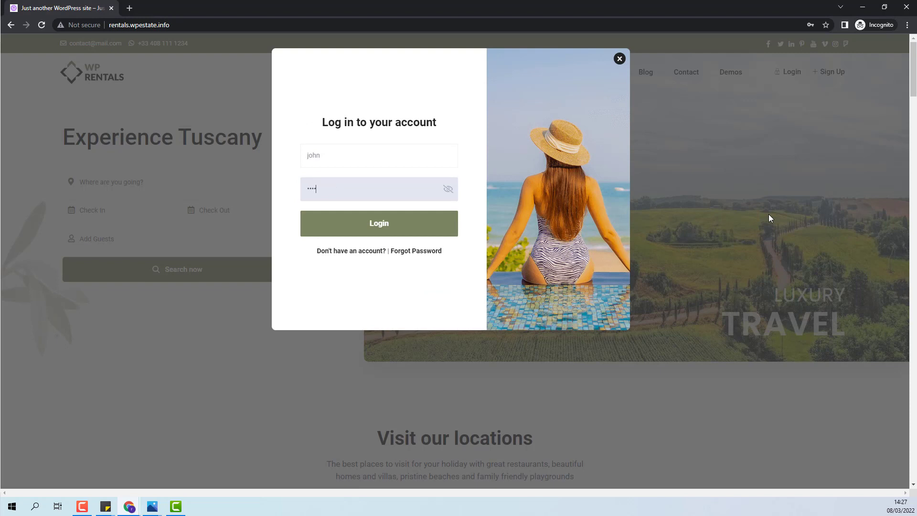
pyautogui.click(378, 223)
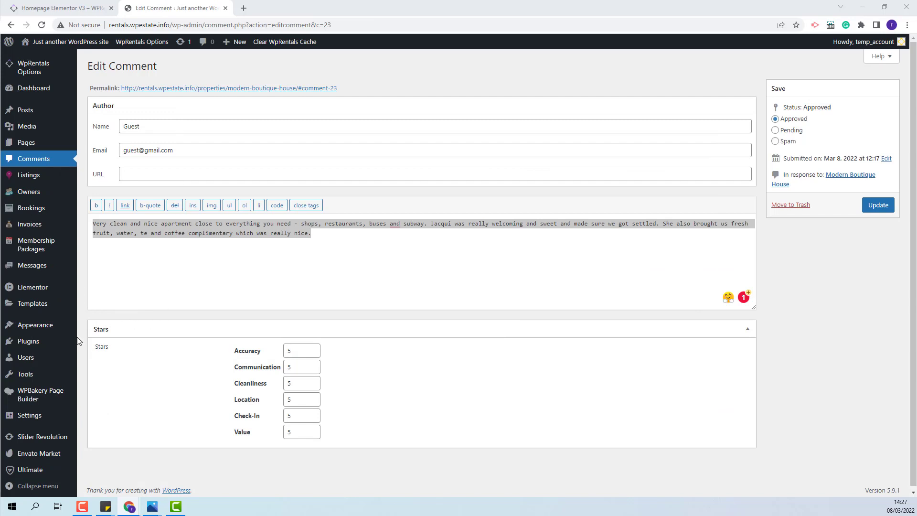
pyautogui.click(26, 357)
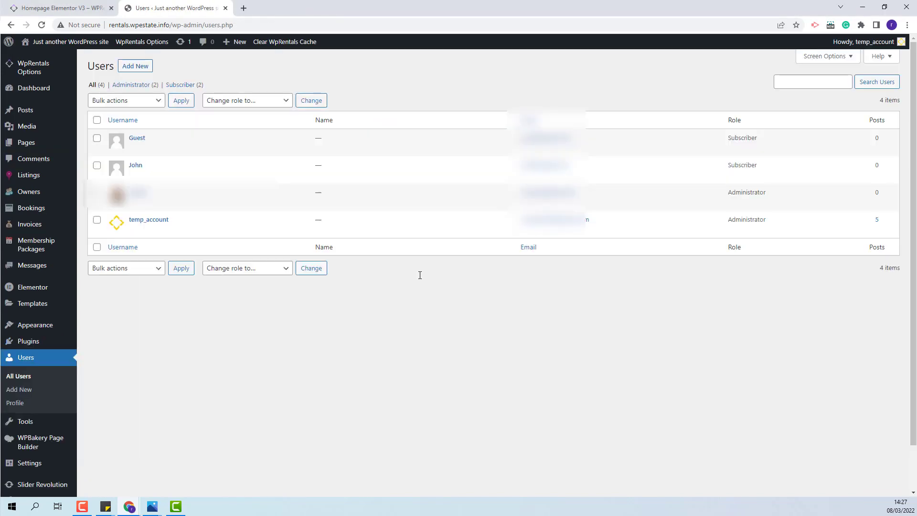
pyautogui.moveTo(135, 165)
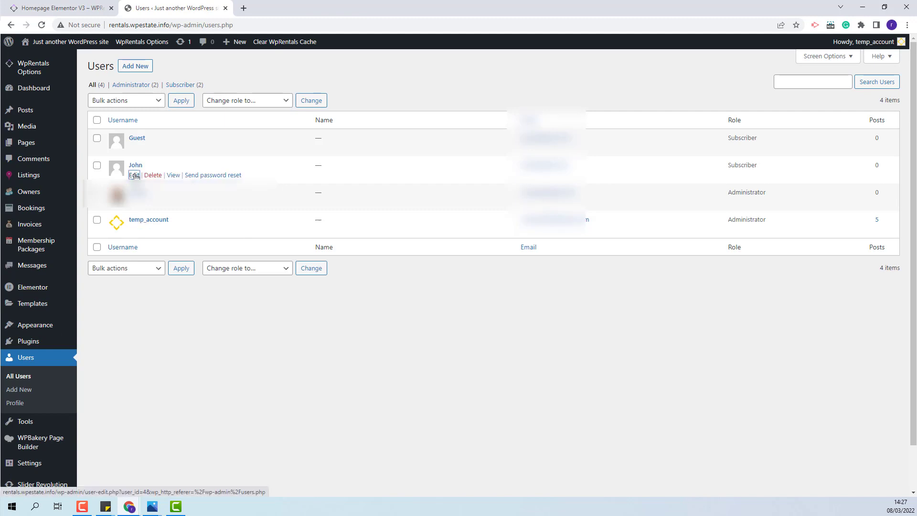
pyautogui.click(134, 175)
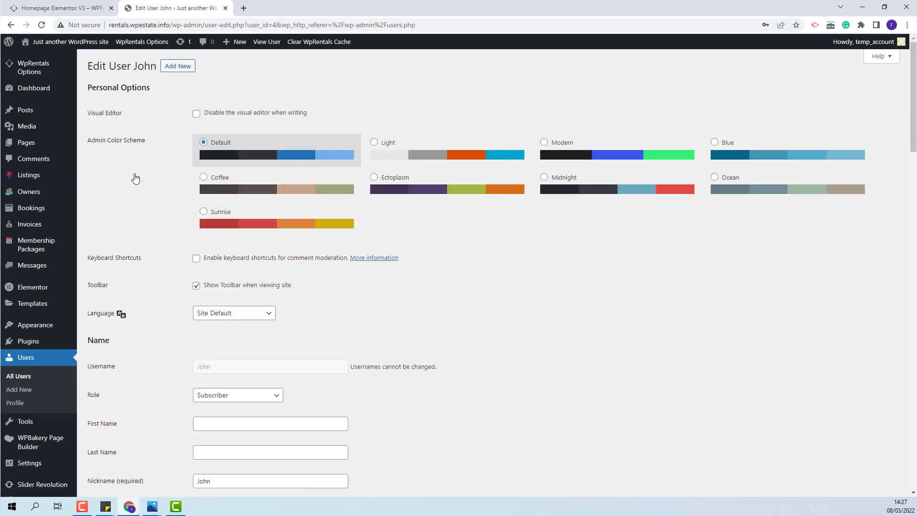
pyautogui.click(237, 394)
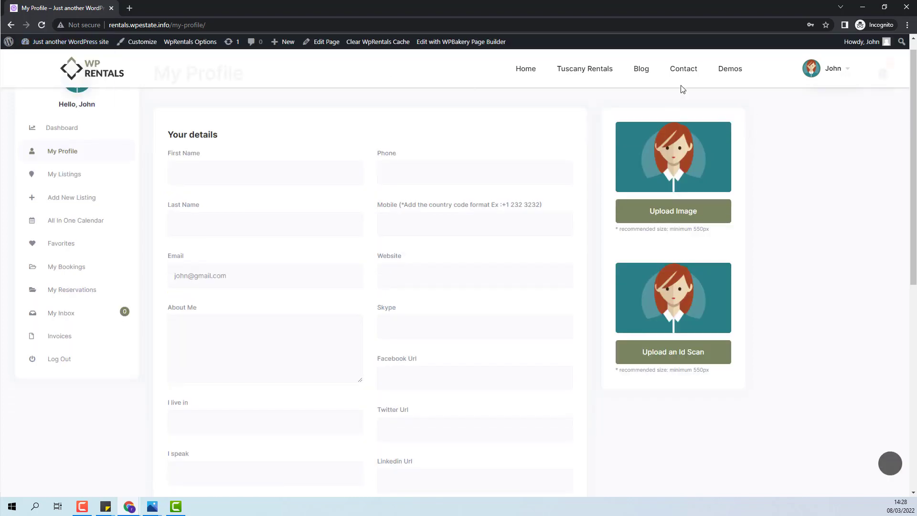
# Bring up Huge Sunny Villa in the listing editor from a new admin tab
pyautogui.rightClick(67, 42)
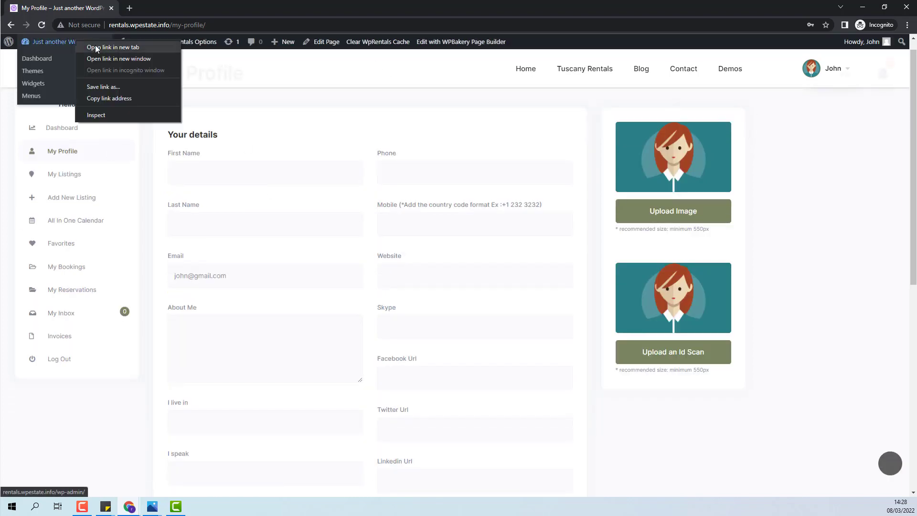
pyautogui.click(112, 47)
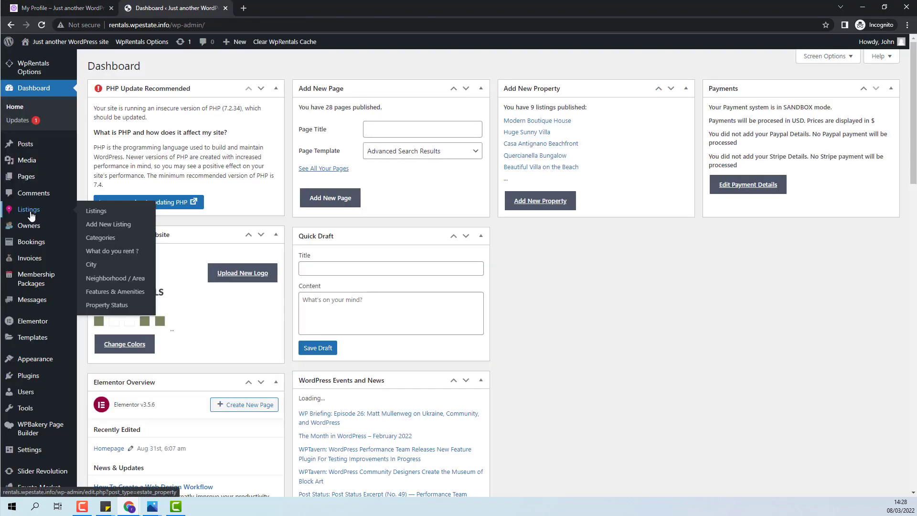
pyautogui.click(97, 211)
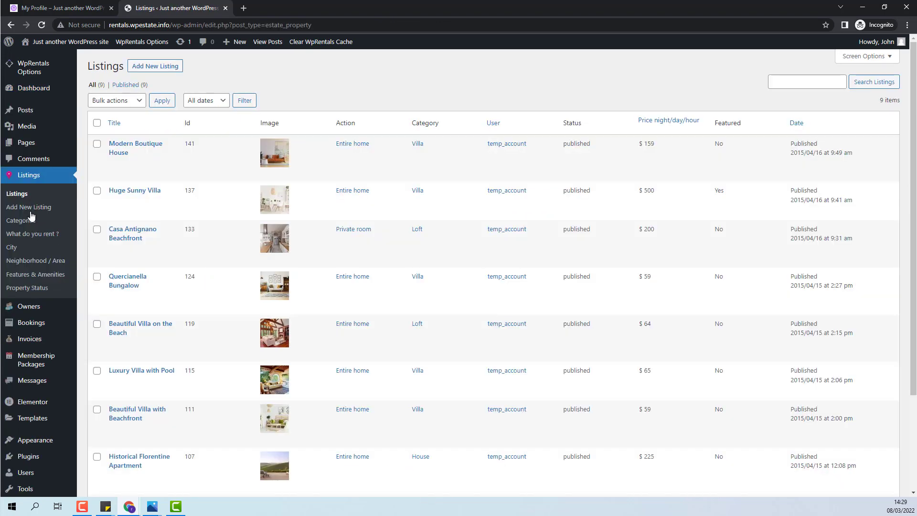
pyautogui.click(134, 190)
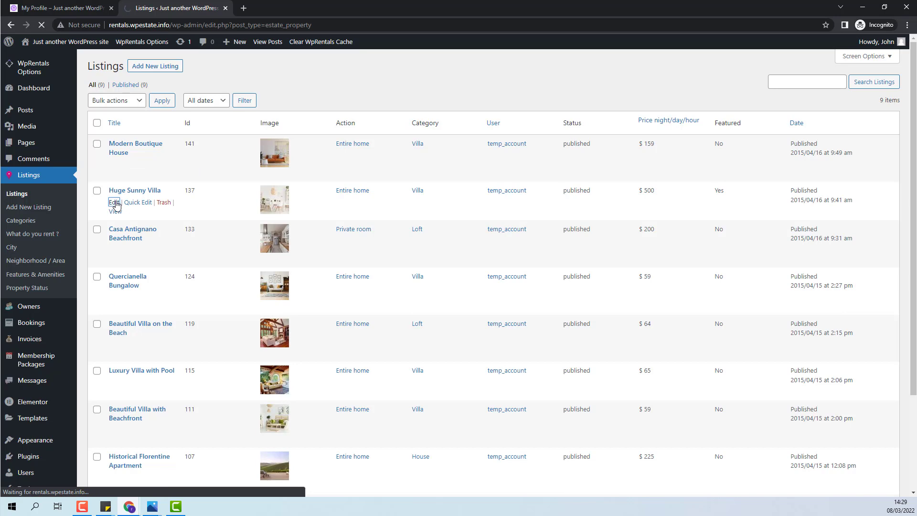
# Post the comment 'Very comfortable bed, fresh' on Huge Sunny Villa
pyautogui.click(114, 202)
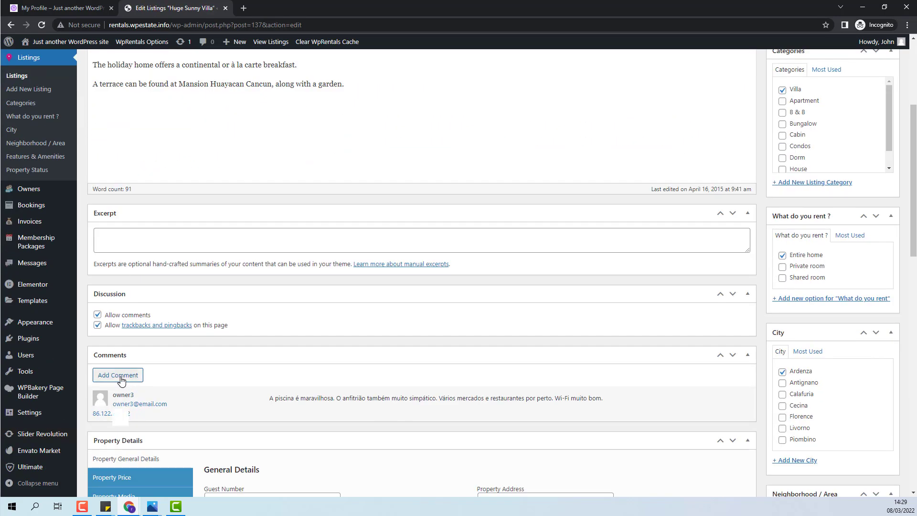
pyautogui.click(117, 375)
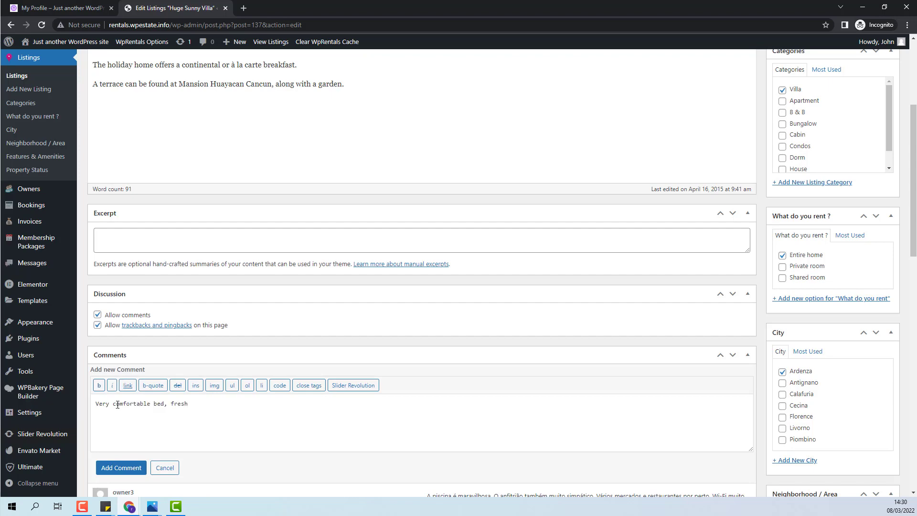
pyautogui.click(120, 467)
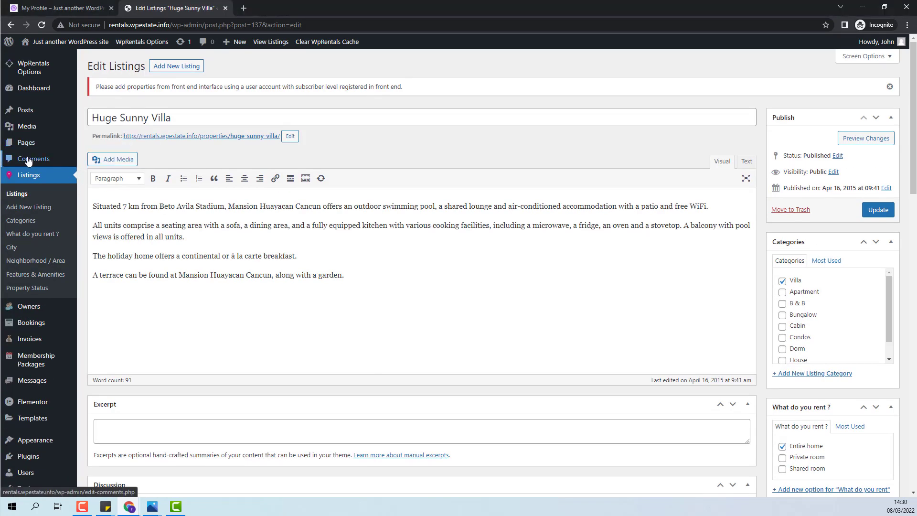
# Edit the 'Very comfortable bed, fresh' comment, fill its Stars fields and update it as a review
pyautogui.click(33, 158)
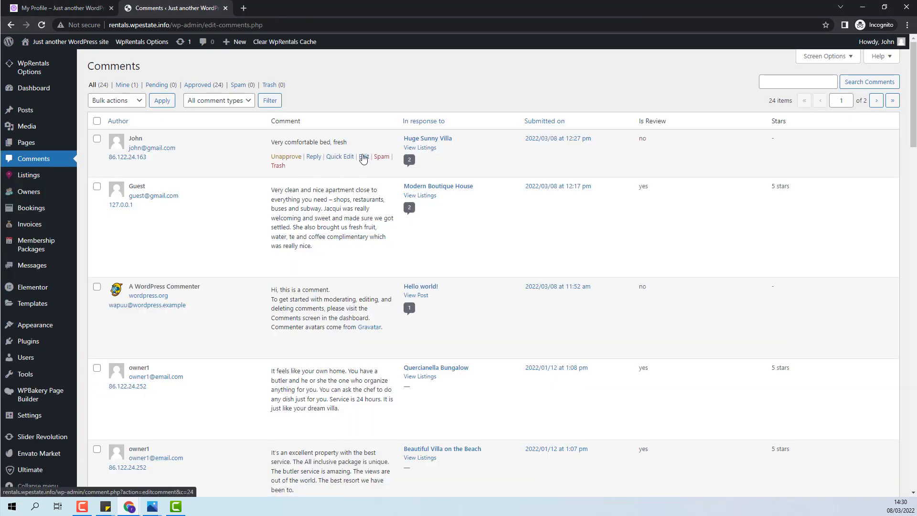
pyautogui.click(363, 158)
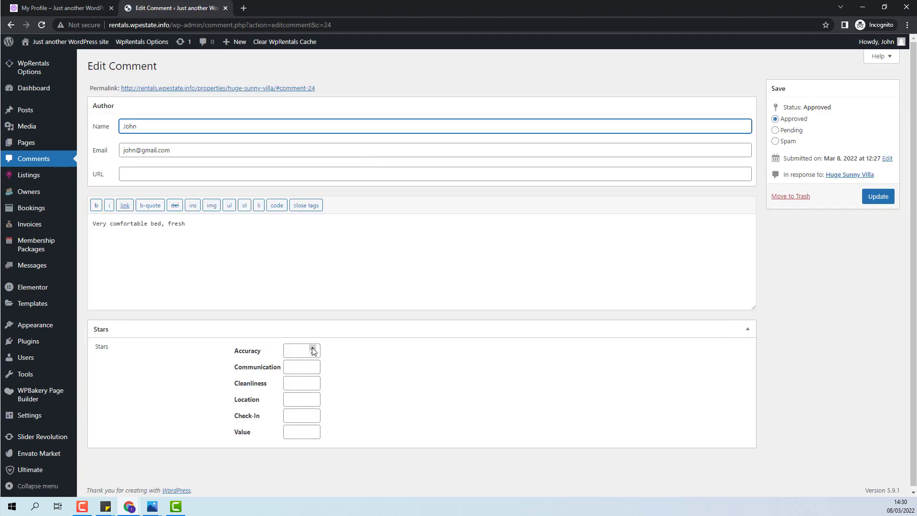
pyautogui.write('3.5')
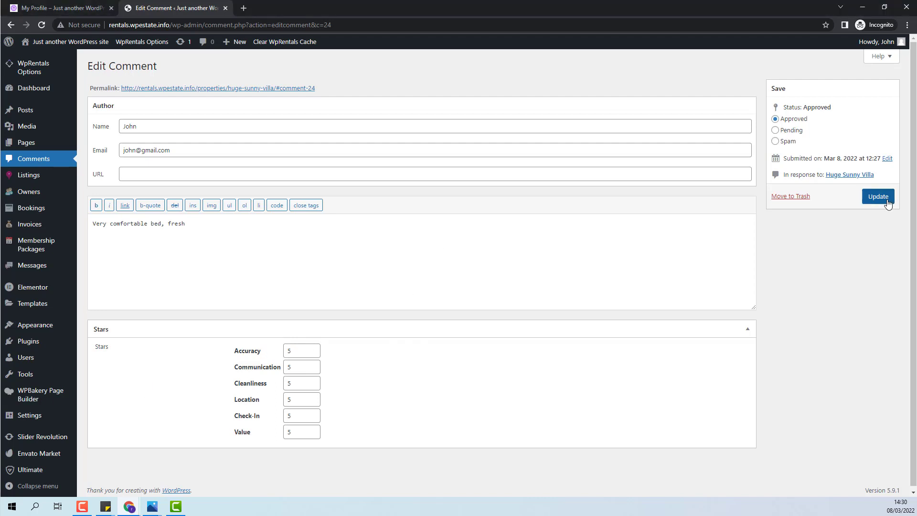
pyautogui.click(877, 196)
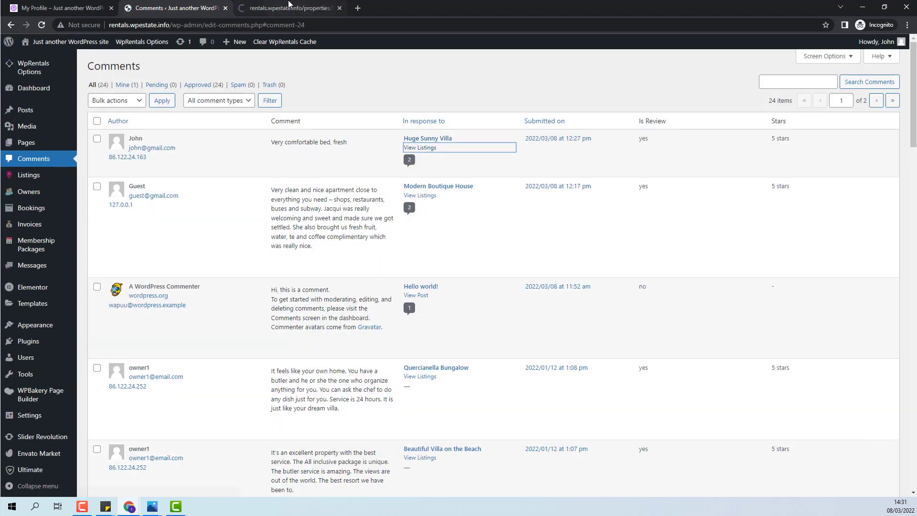
# View the public Huge Sunny Villa page showing John's review among 2 Reviews
pyautogui.click(427, 138)
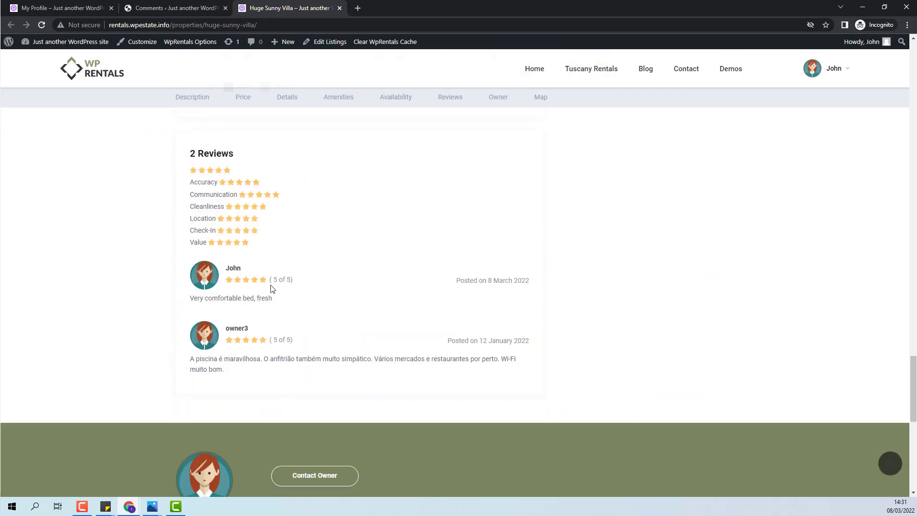
pyautogui.moveTo(246, 270)
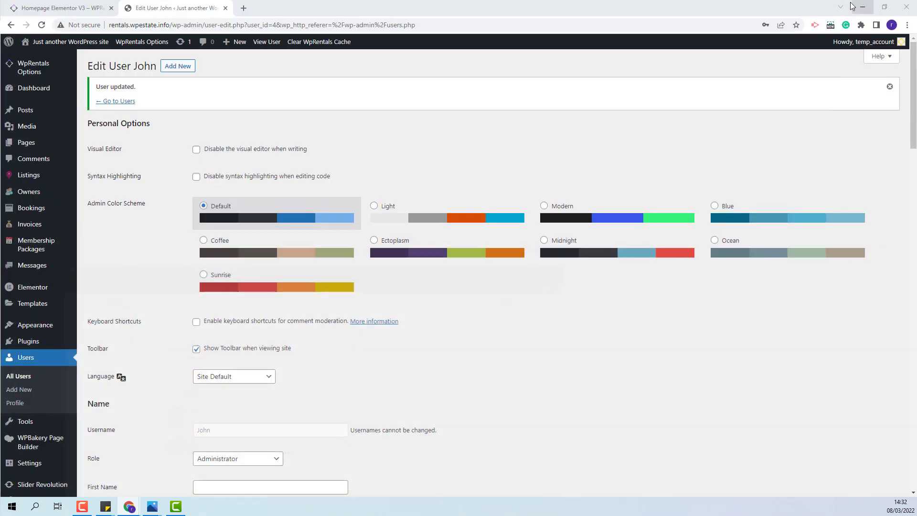
# Set John's role to Subscriber and update the user
pyautogui.click(237, 363)
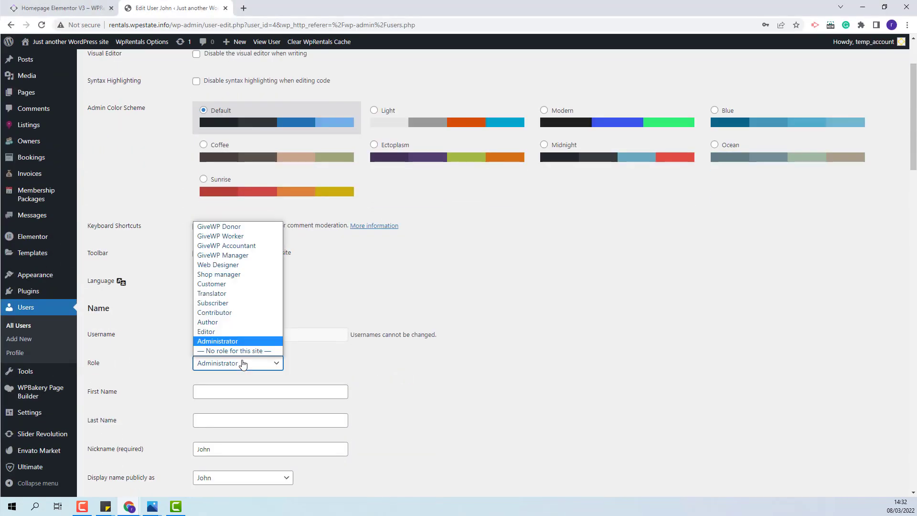
pyautogui.moveTo(212, 302)
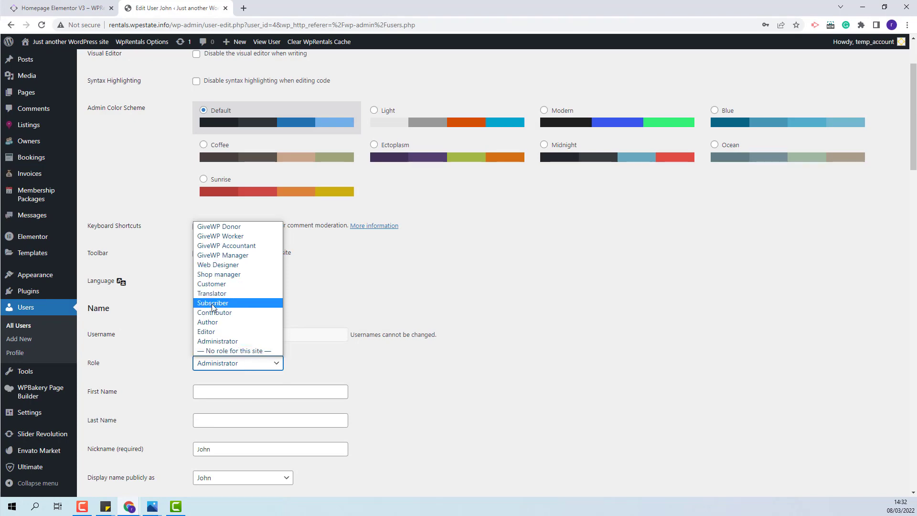
pyautogui.scroll(-3)
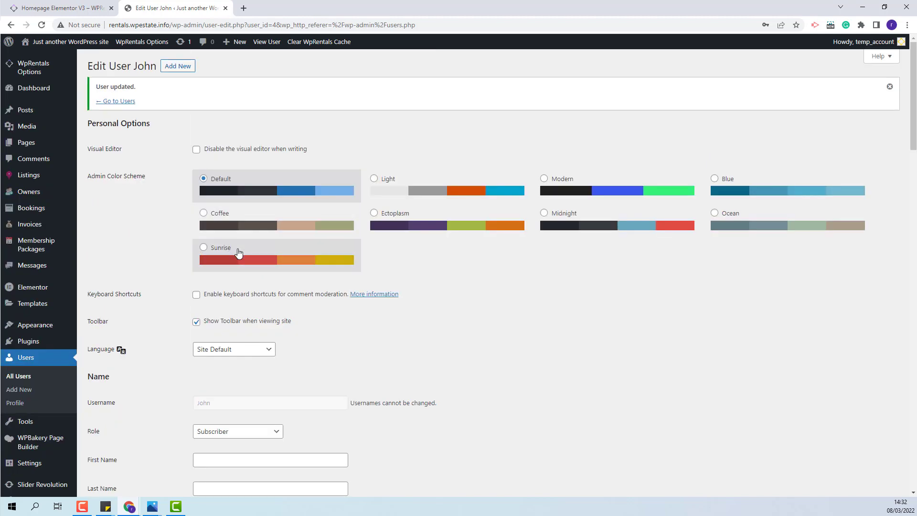
pyautogui.click(286, 7)
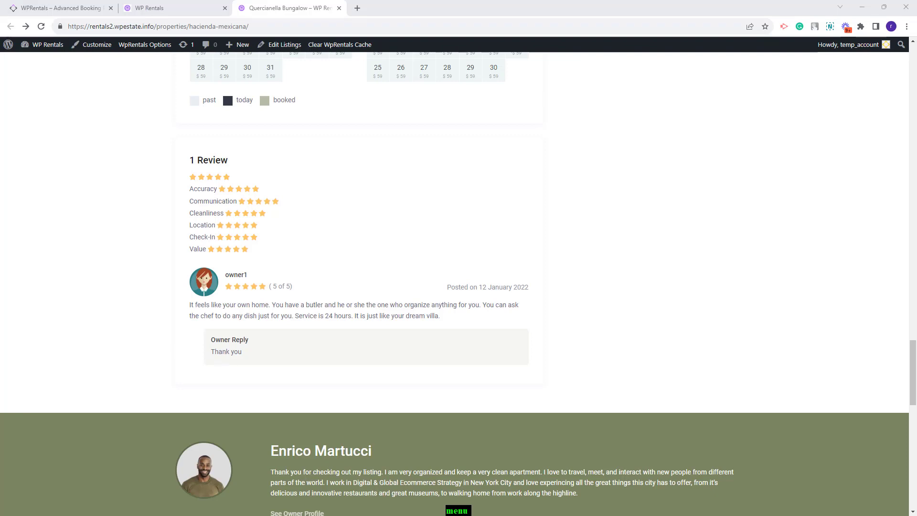
pyautogui.moveTo(222, 367)
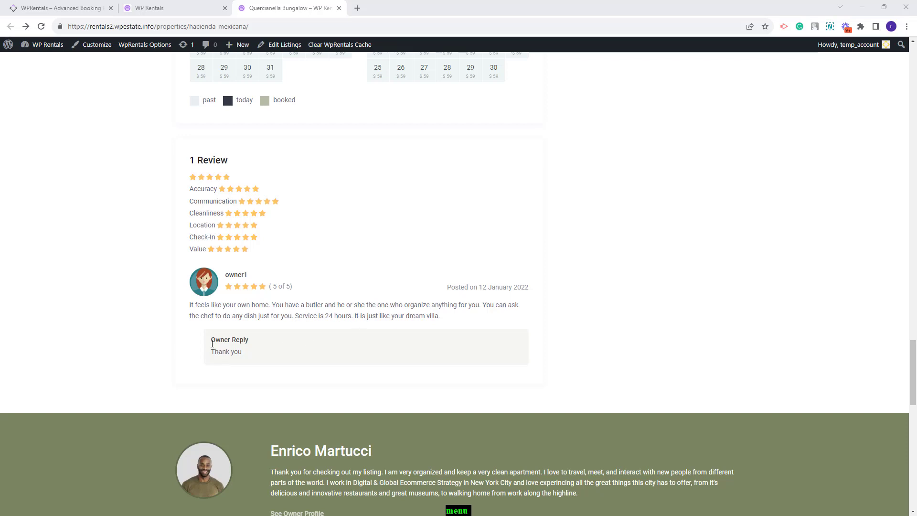
pyautogui.moveTo(309, 357)
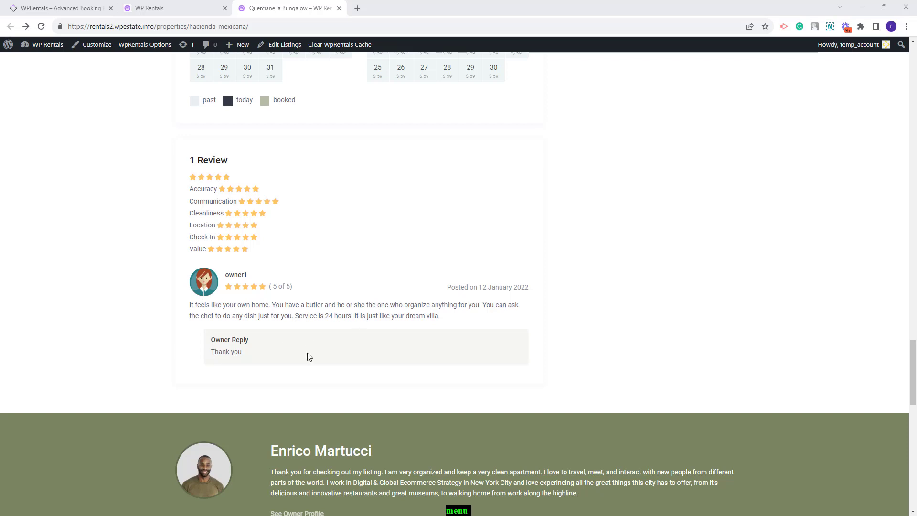
# Reach the owner's My Reviews page through the user menu's My Profile dashboard
pyautogui.scroll(-3)
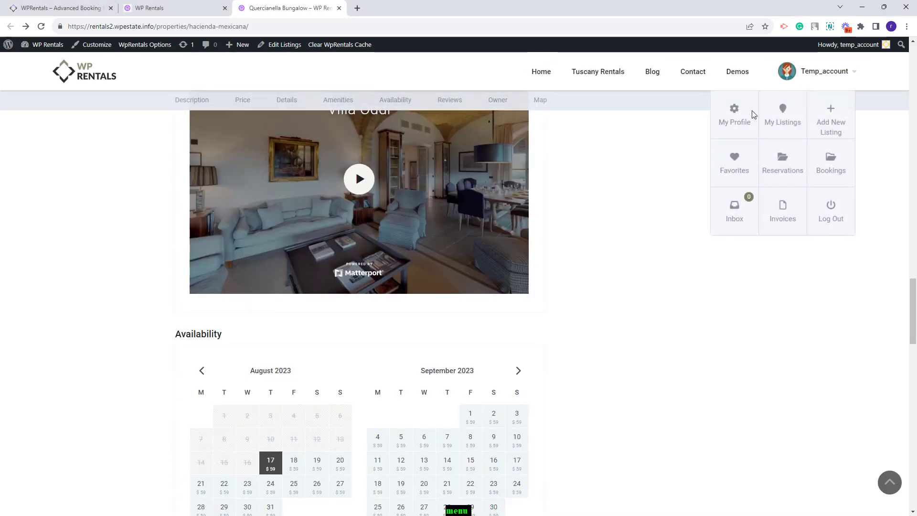
pyautogui.click(734, 115)
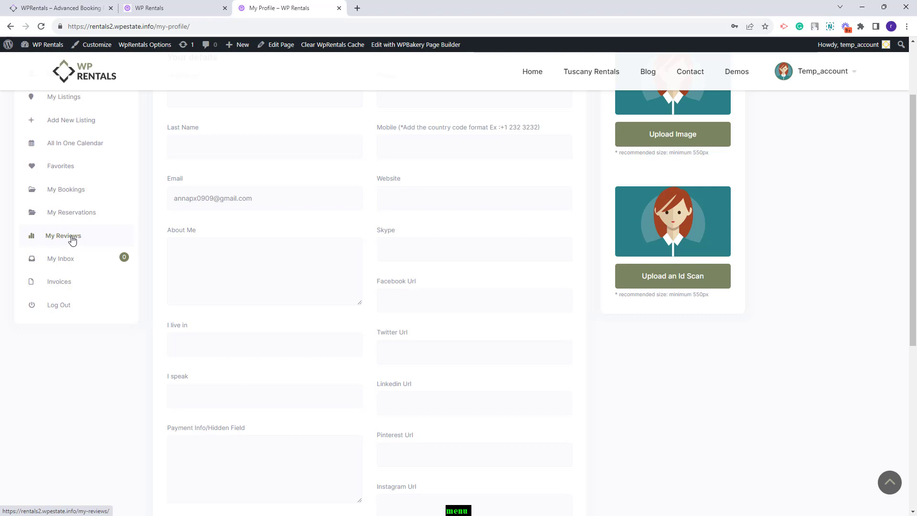
pyautogui.click(62, 235)
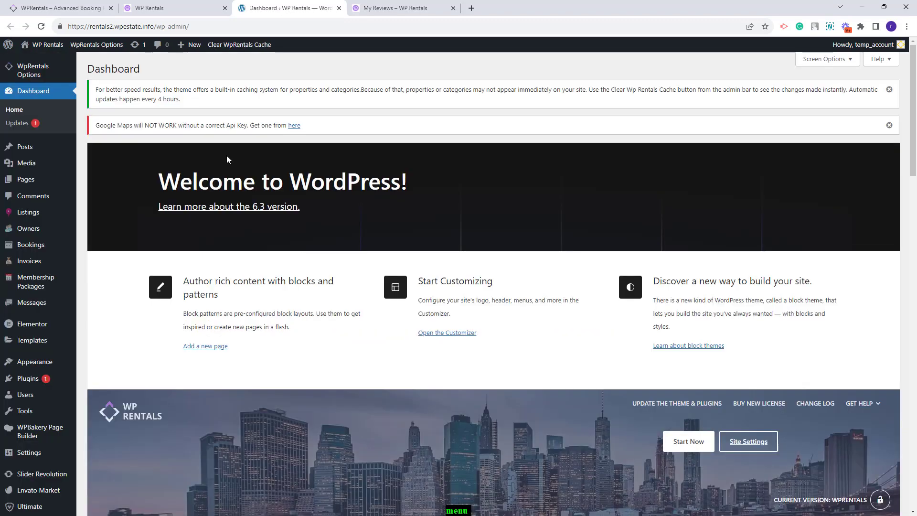
# Add a new page titled My Reviews using the User Dashboard My Reviews template
pyautogui.click(26, 179)
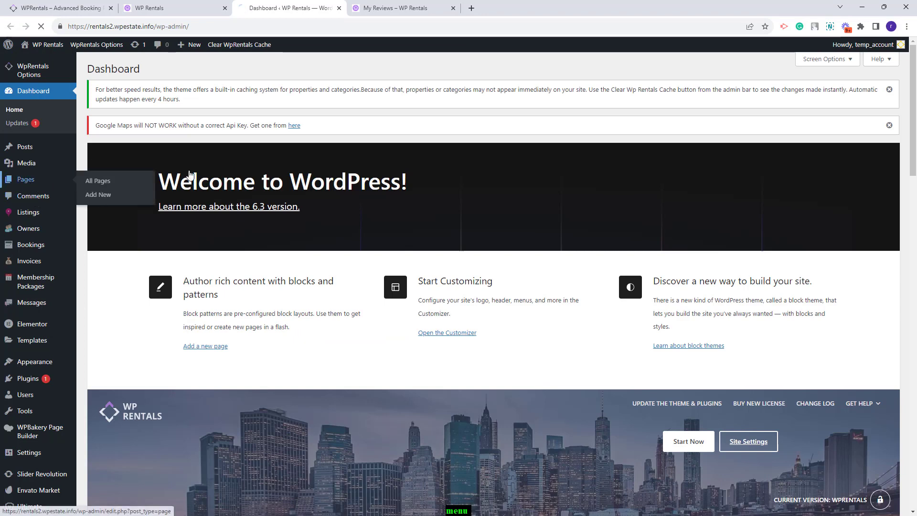
pyautogui.click(97, 180)
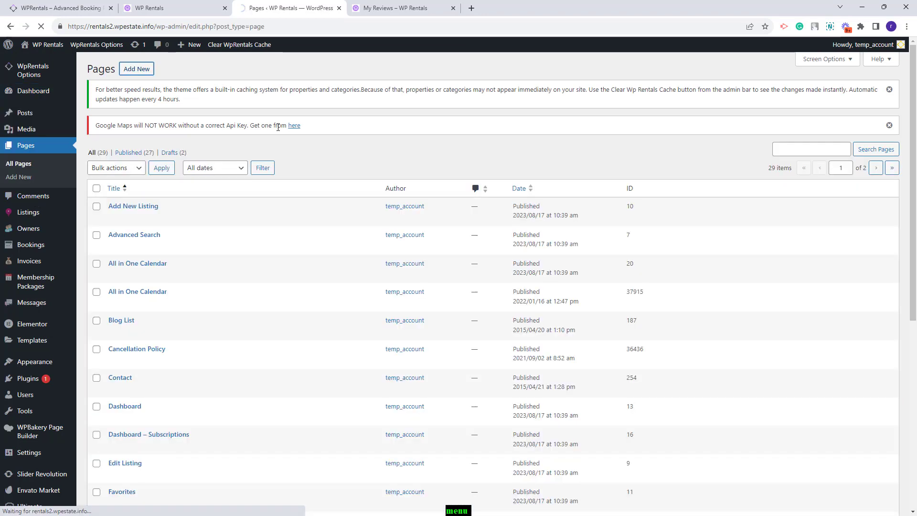
pyautogui.click(136, 68)
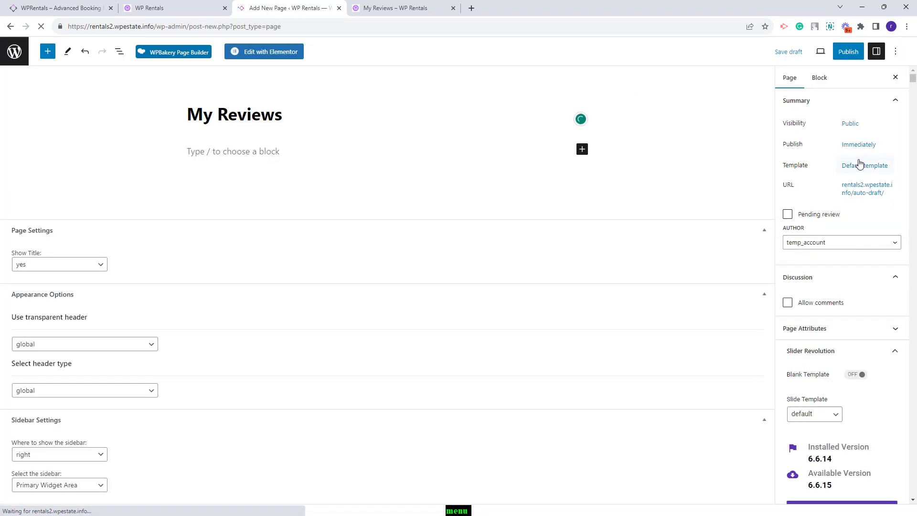
pyautogui.click(864, 165)
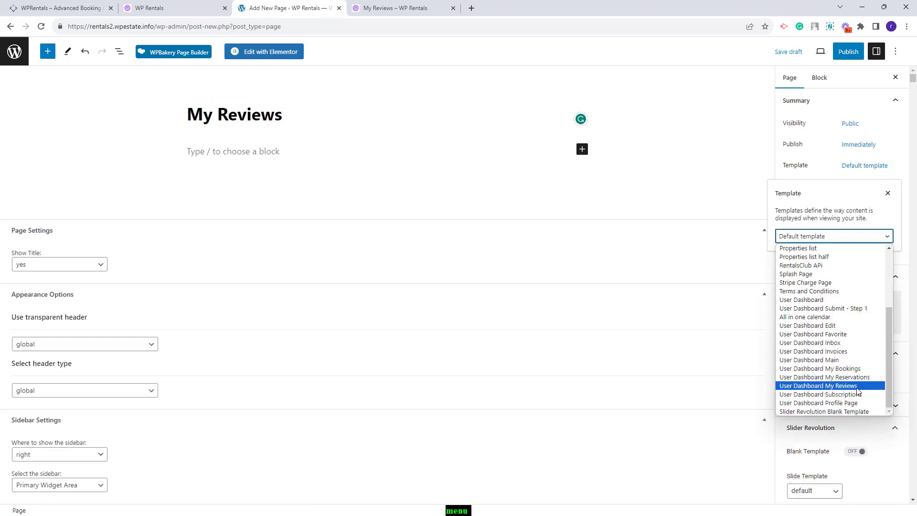
pyautogui.click(818, 385)
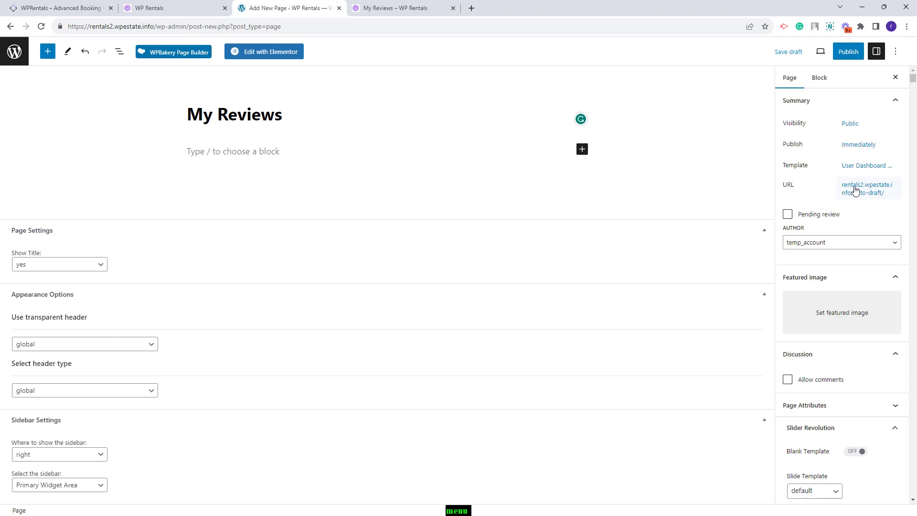
pyautogui.moveTo(856, 178)
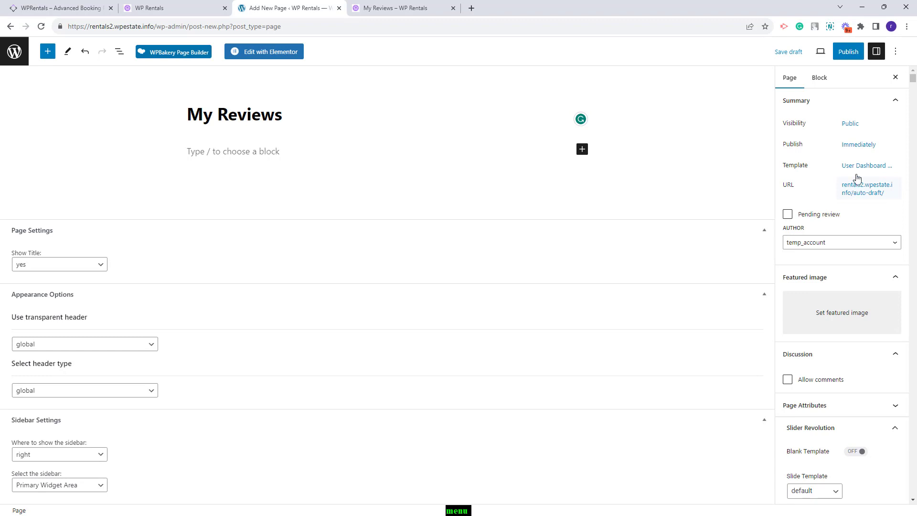
pyautogui.click(402, 8)
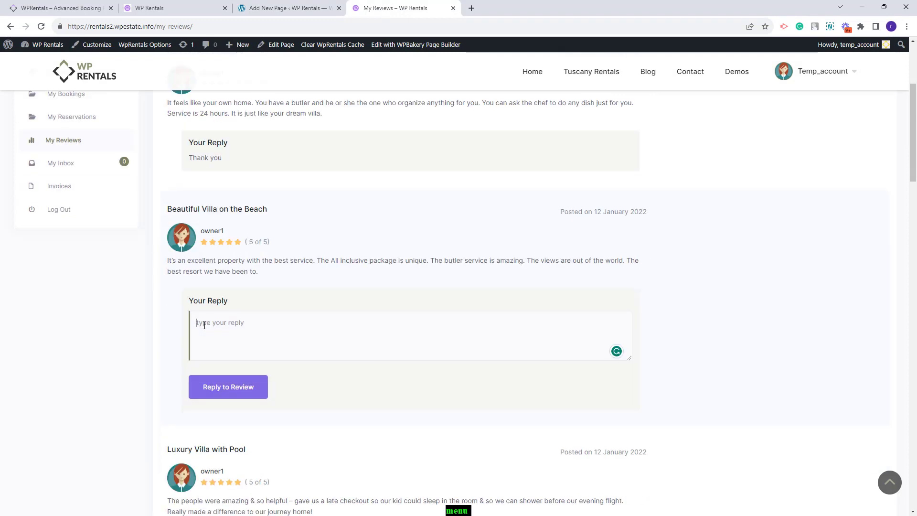
# Reply 'Thank you for the great review' to the Beautiful Villa on the Beach review
pyautogui.write('Thank you for the great review')
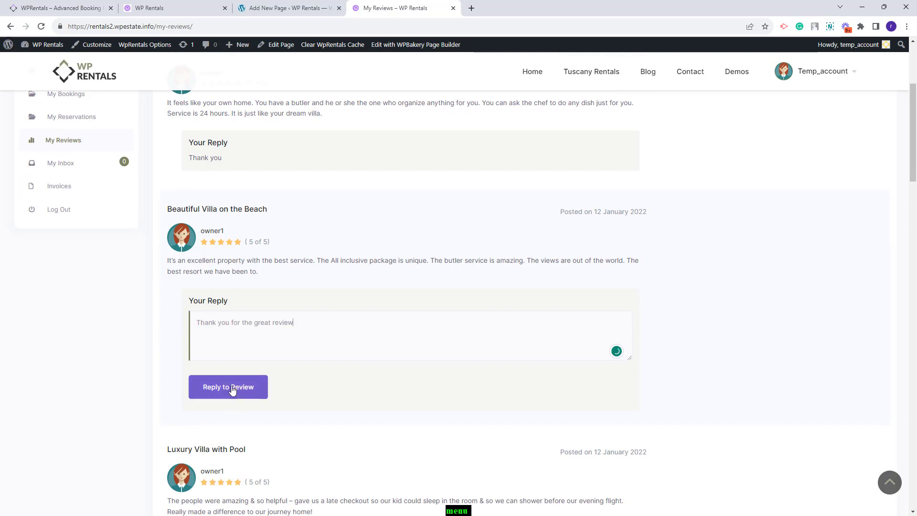
pyautogui.click(228, 387)
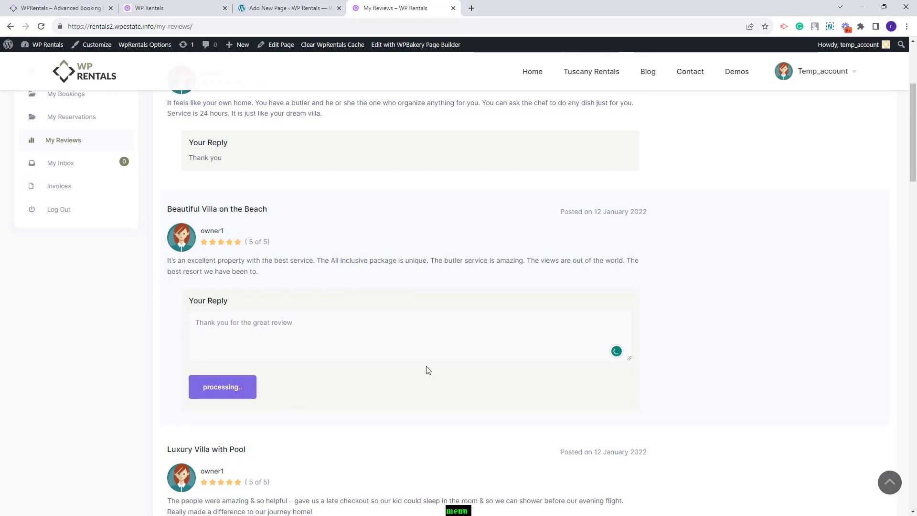